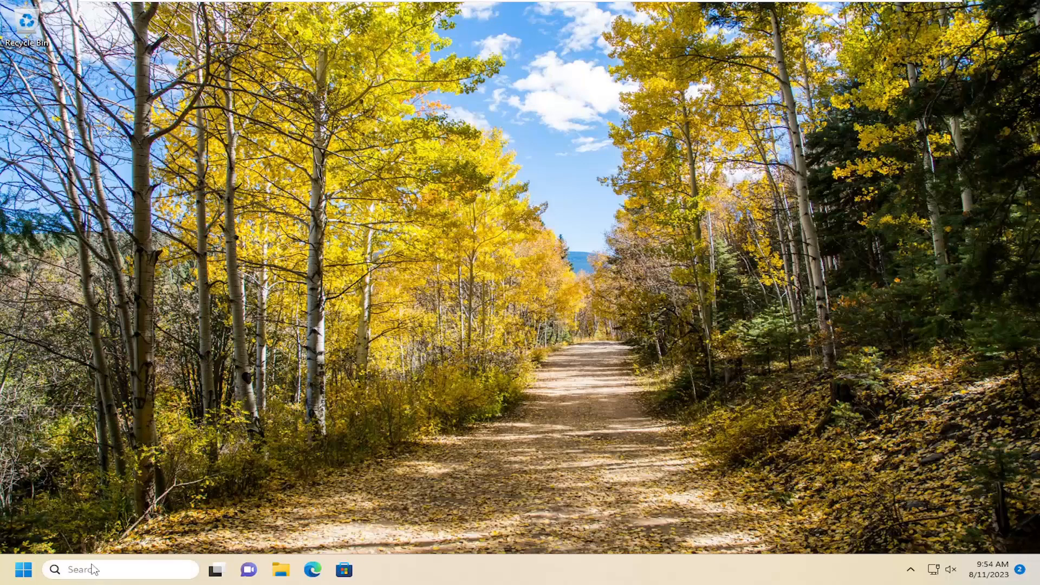
# - Search for 'settings' and launch the Settings app from the results
pyautogui.write('settings')
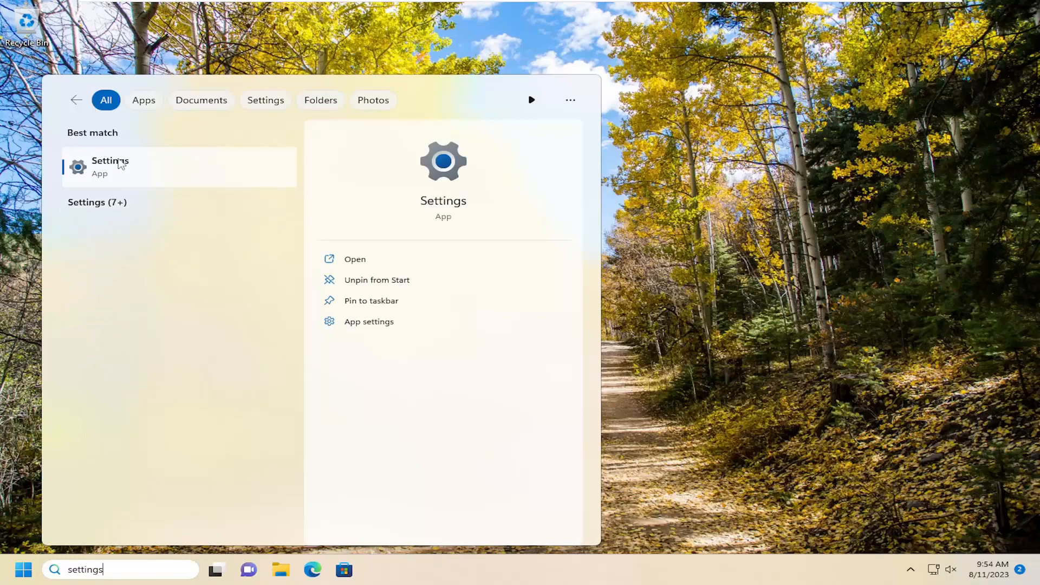
pyautogui.click(109, 166)
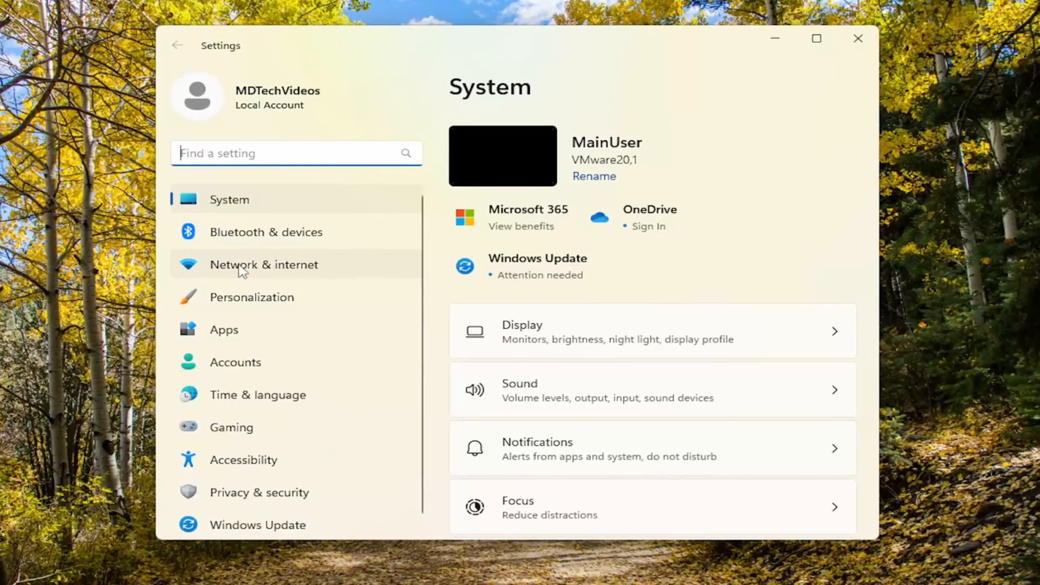
# - Open Network Connections via Network & internet, Advanced network settings, More network adapter options
pyautogui.click(263, 263)
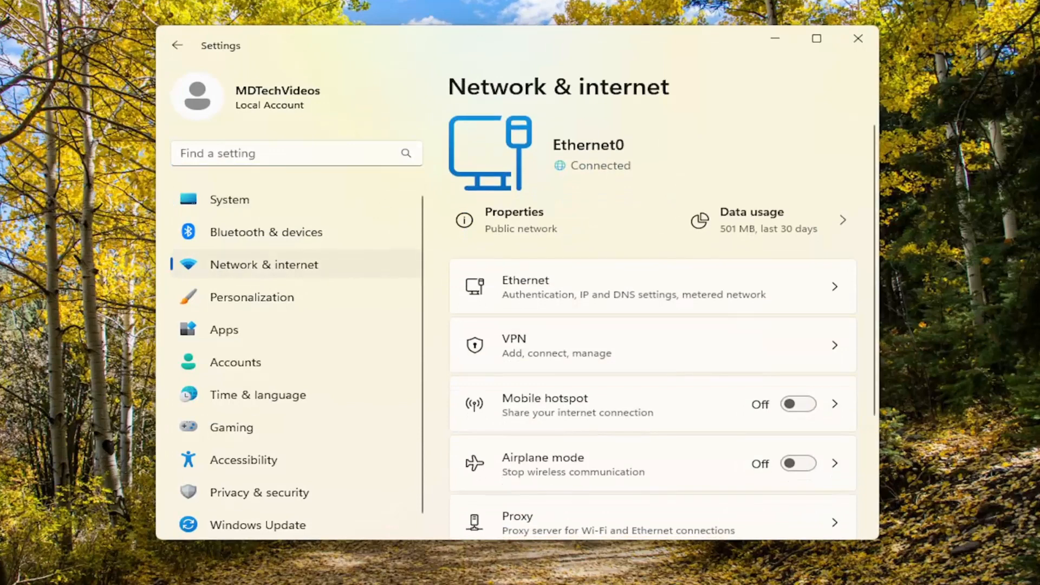
pyautogui.scroll(-3)
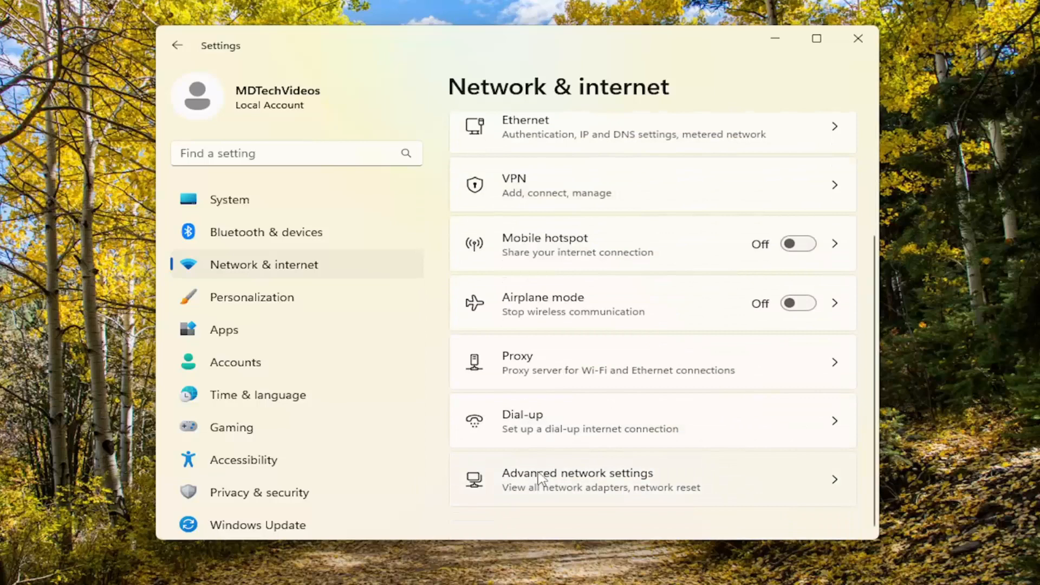
pyautogui.click(576, 479)
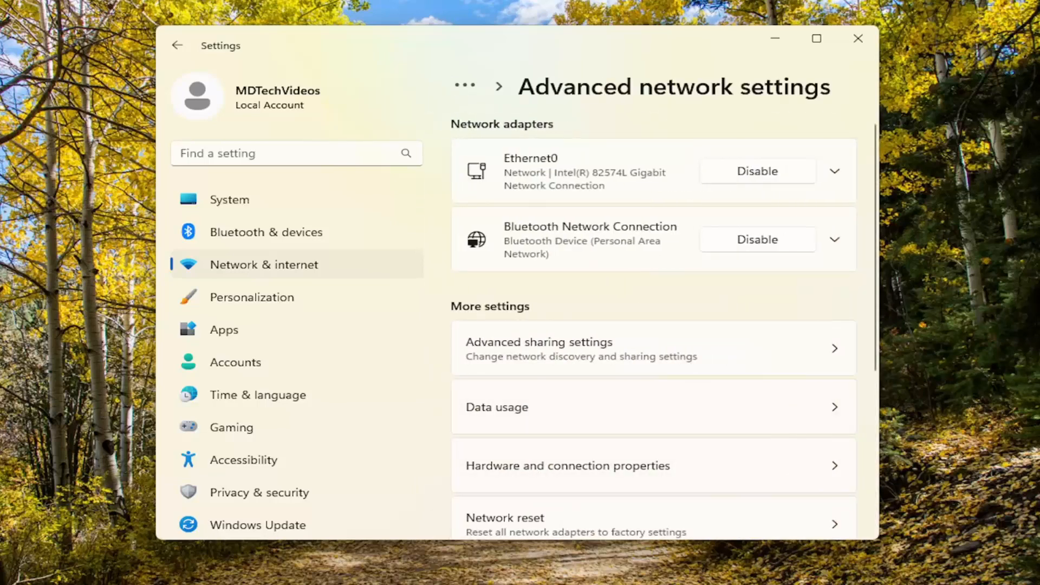
pyautogui.scroll(-3)
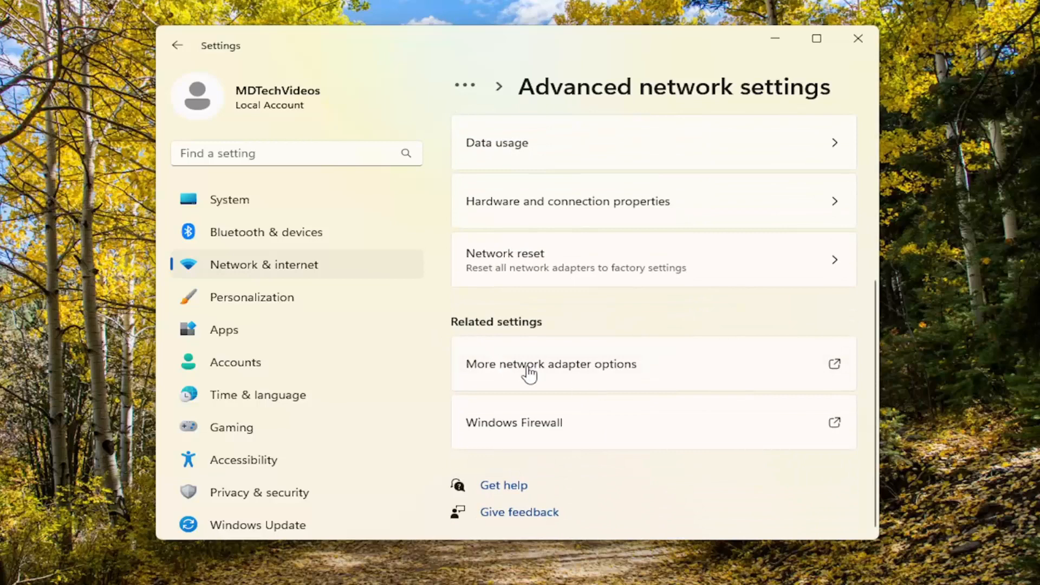
pyautogui.click(550, 363)
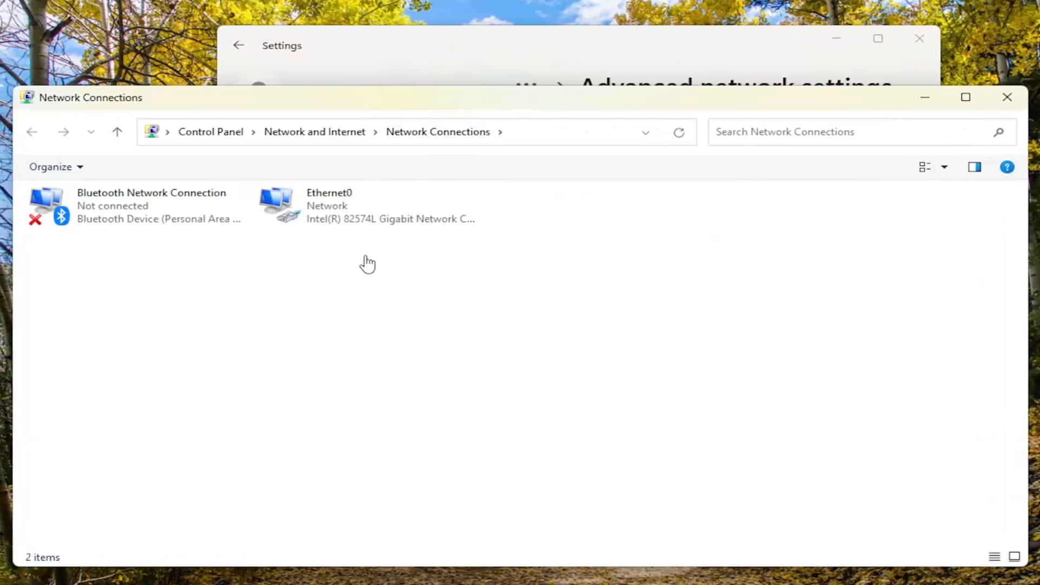
pyautogui.moveTo(365, 206)
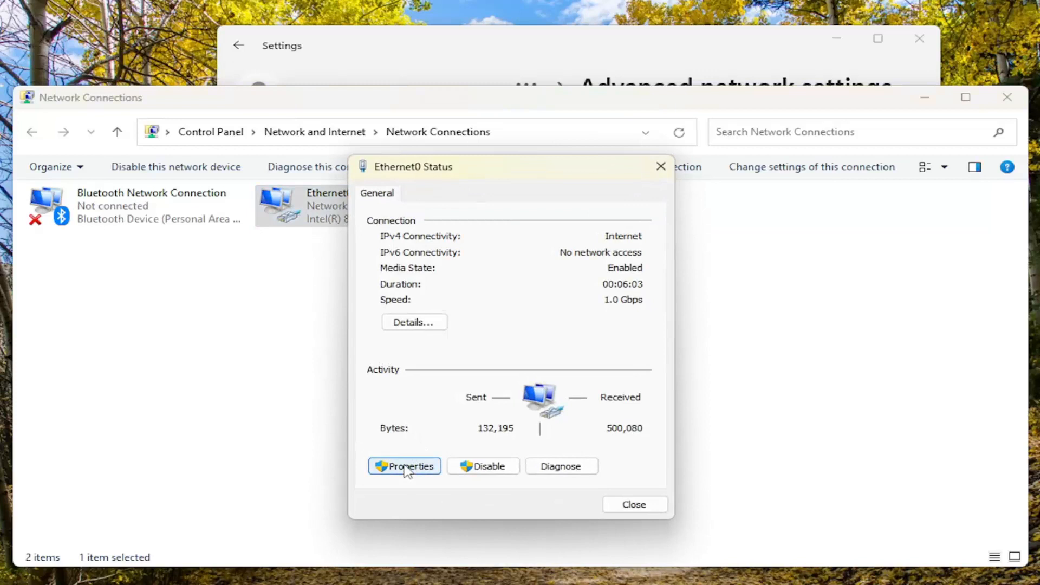
# - Open the Ethernet0 Properties dialog from its Status window
pyautogui.click(403, 466)
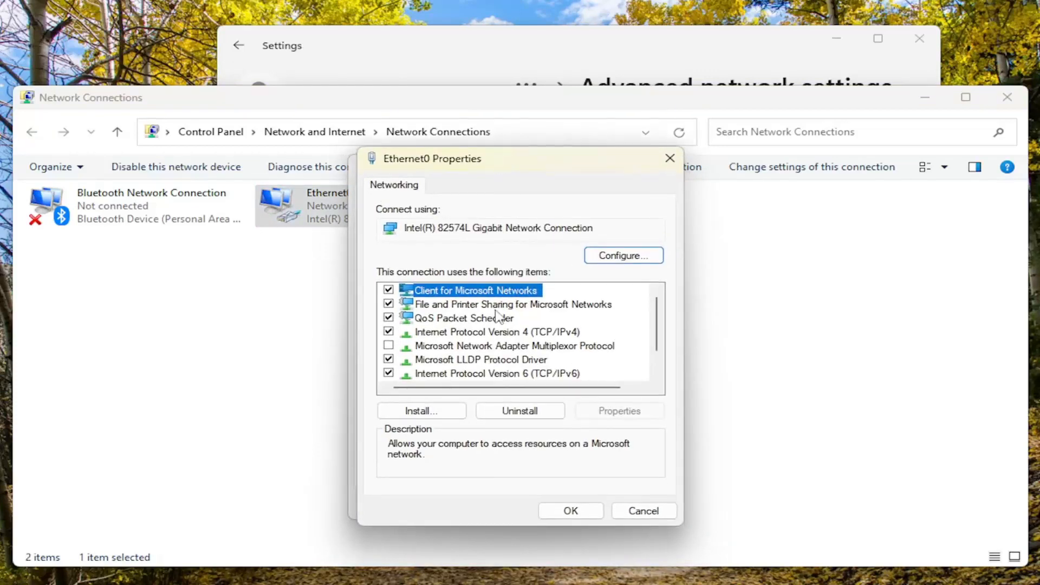
# - Open Advanced TCP/IP Settings for Ethernet0's Internet Protocol Version 4 (TCP/IPv4)
pyautogui.click(488, 332)
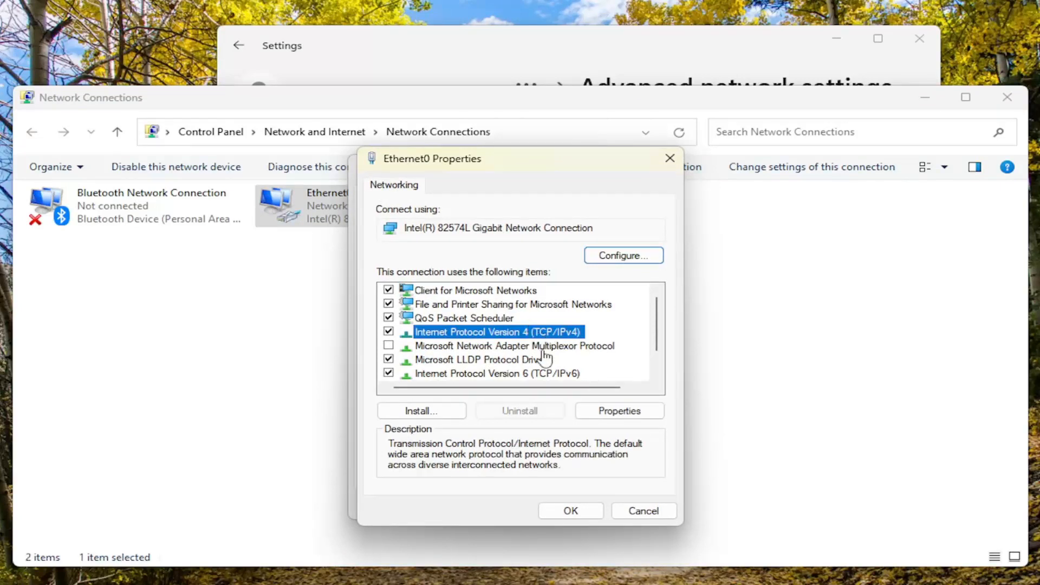
pyautogui.moveTo(611, 341)
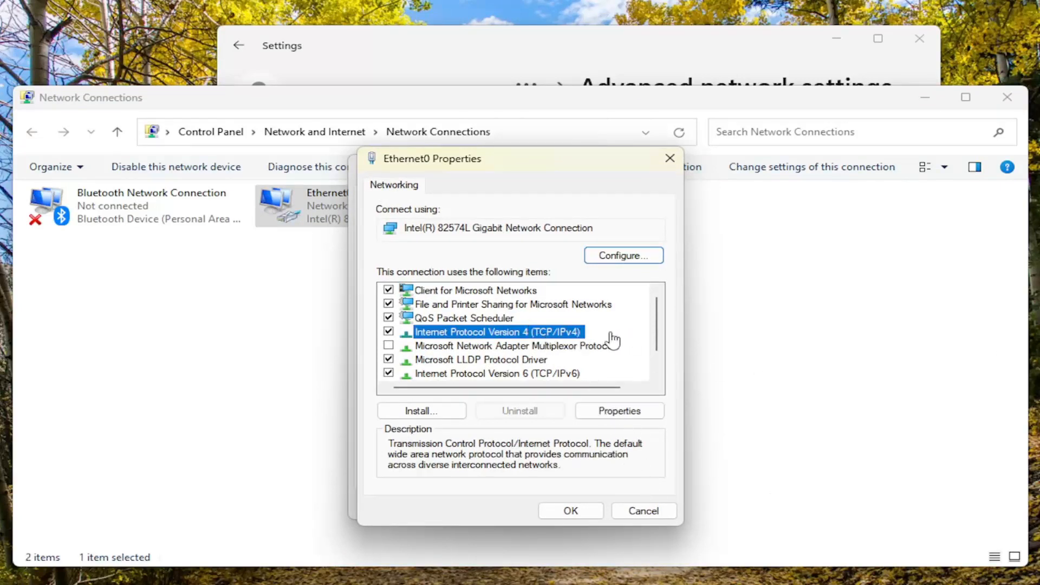
pyautogui.click(618, 410)
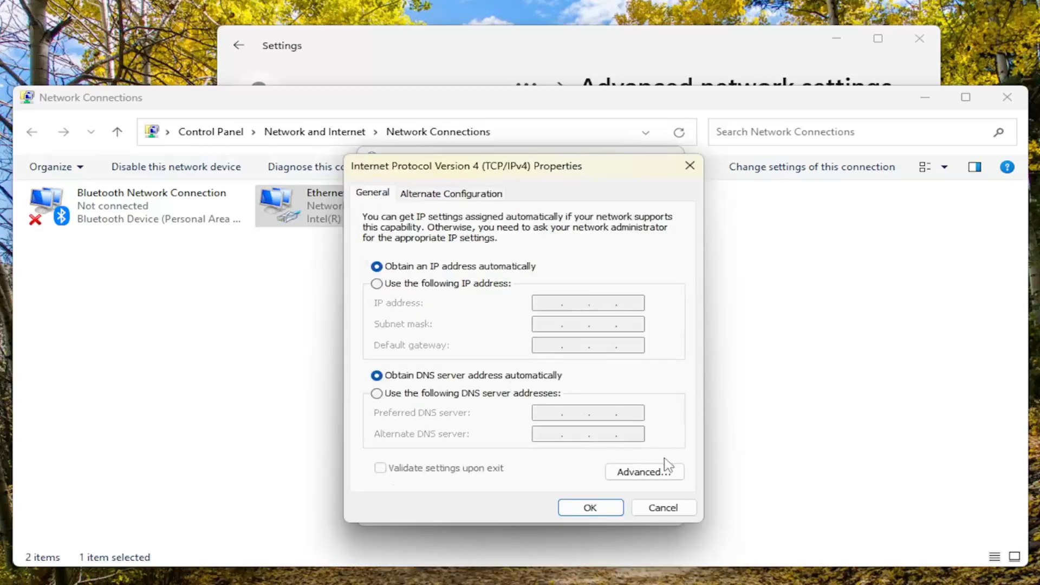
pyautogui.click(643, 472)
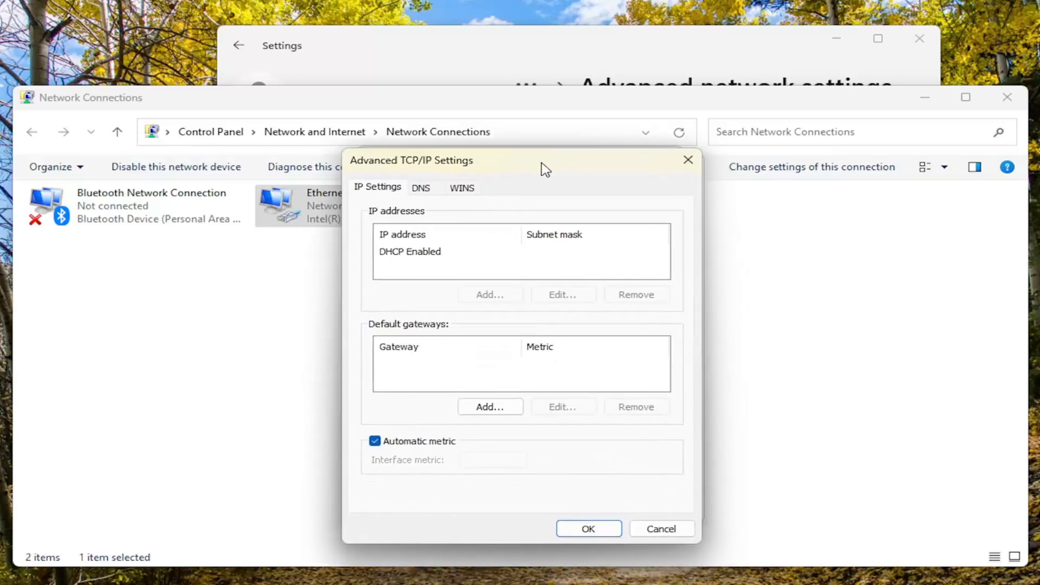
# - On the WINS tab, choose Disable NetBIOS over TCP/IP and confirm with OK
pyautogui.click(461, 187)
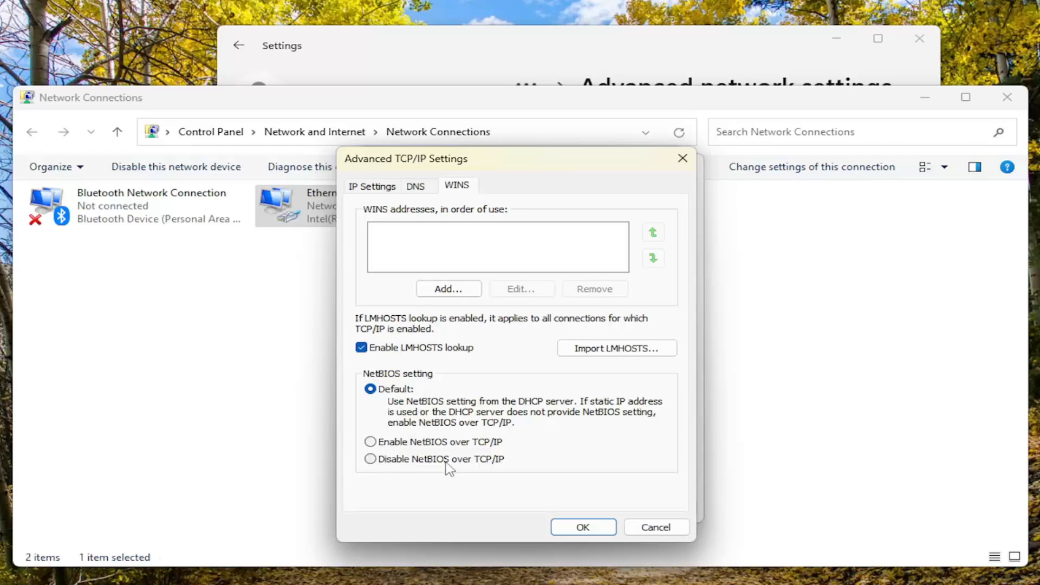
pyautogui.click(370, 458)
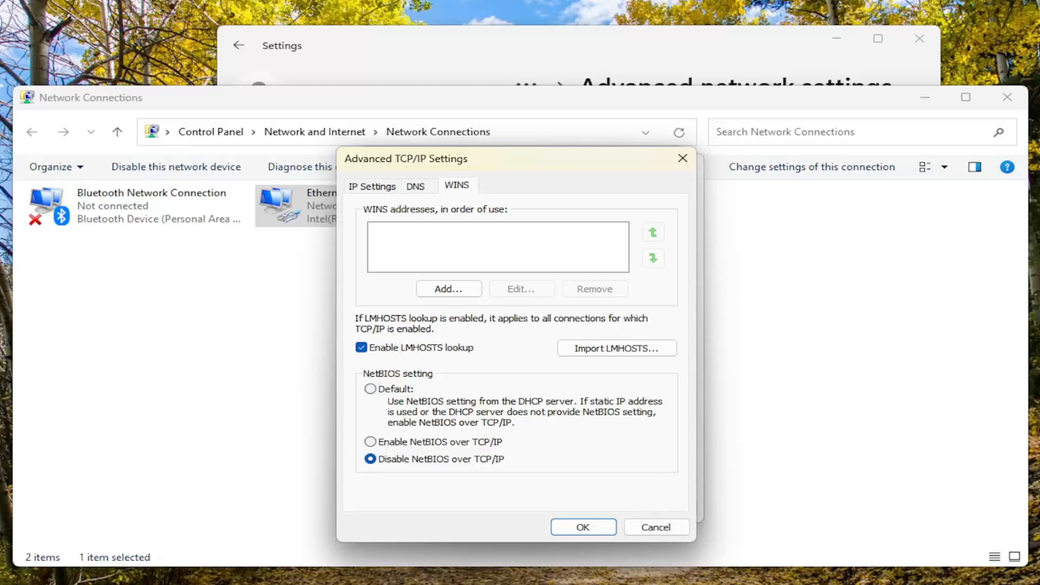
pyautogui.moveTo(762, 564)
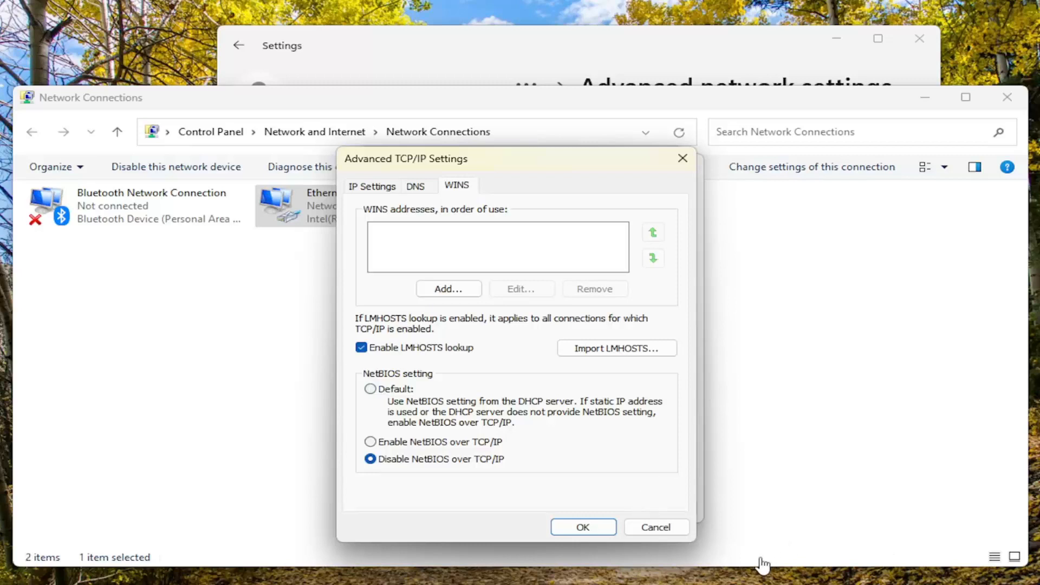
pyautogui.click(582, 526)
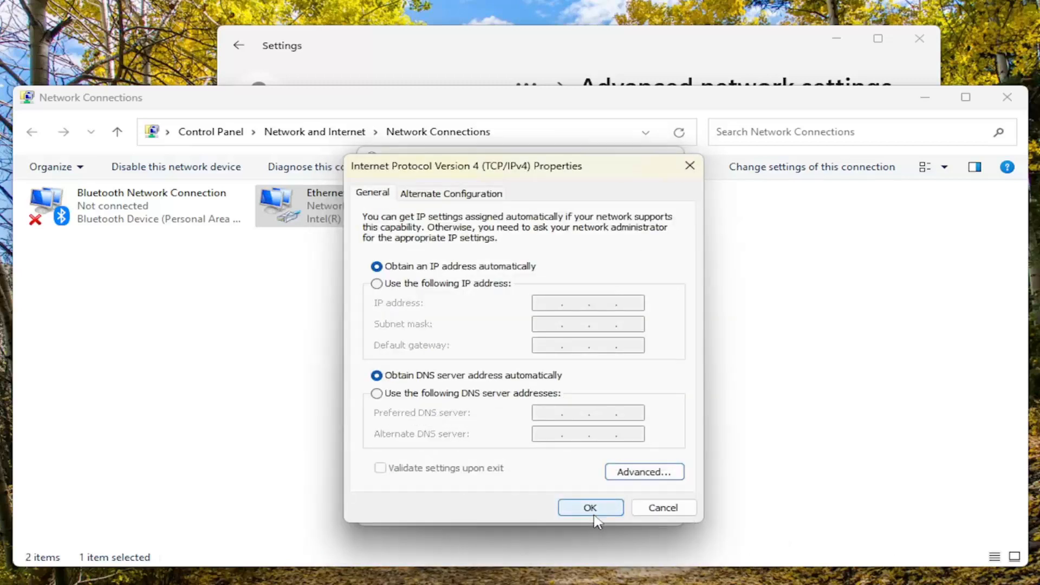
# - Confirm the IPv4 Properties with OK and close Ethernet0 Properties
pyautogui.click(589, 507)
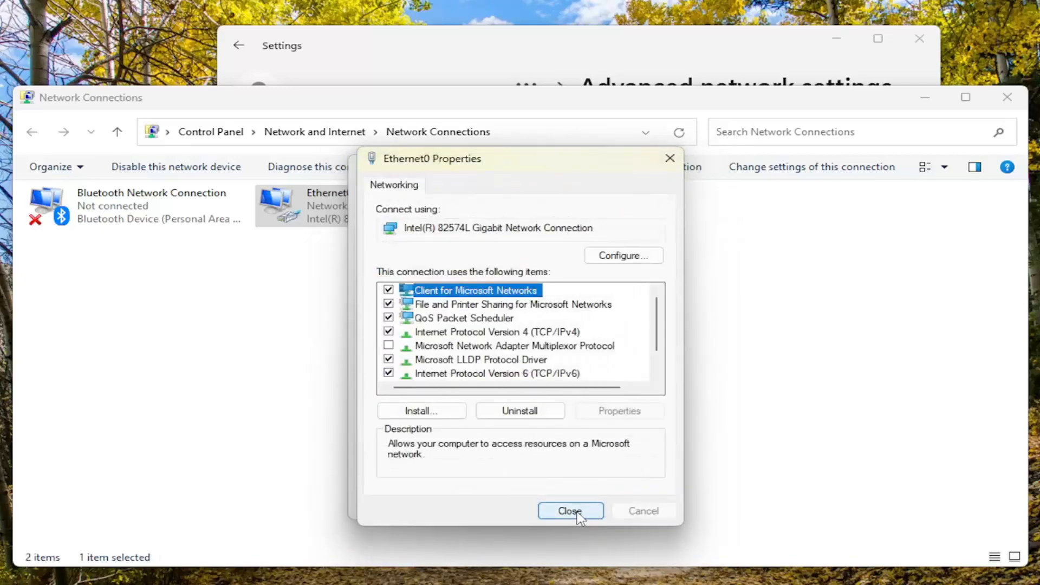
pyautogui.click(569, 511)
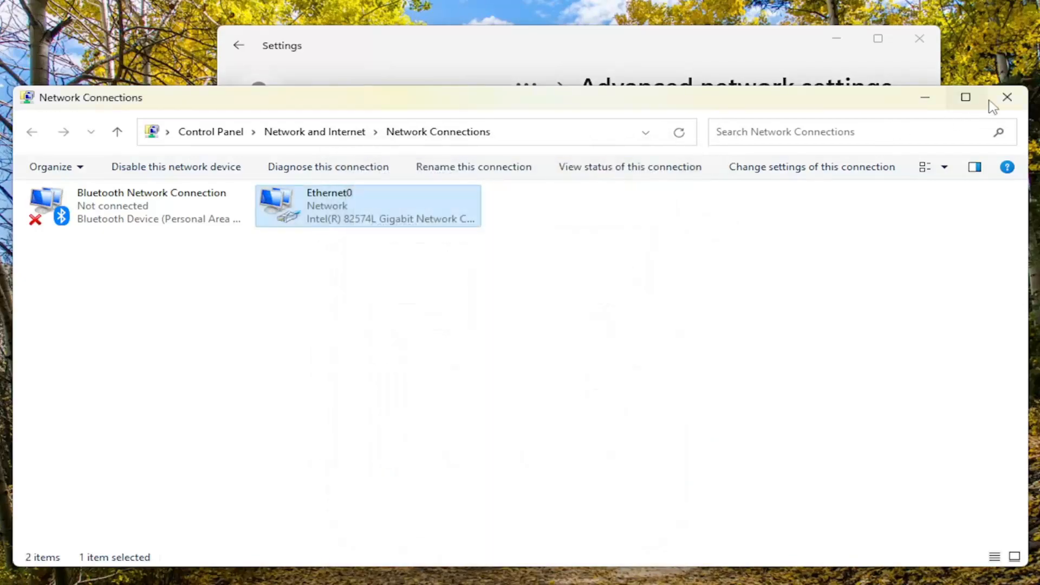